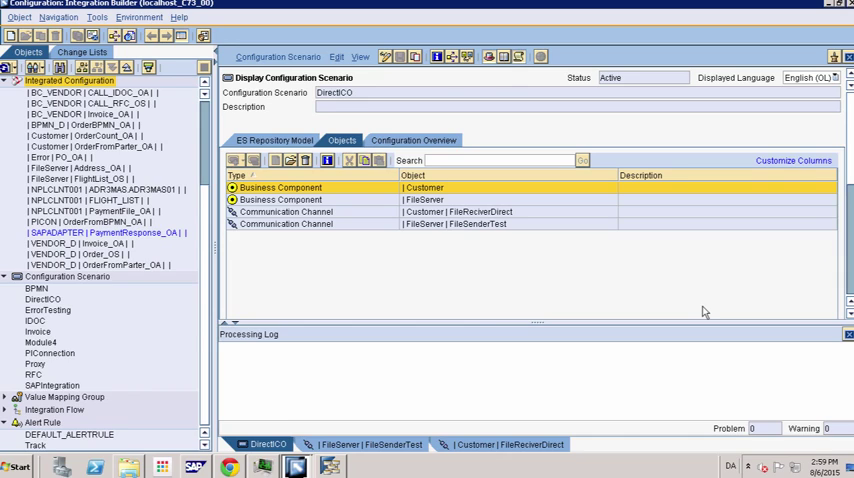
mouse_move(582, 252)
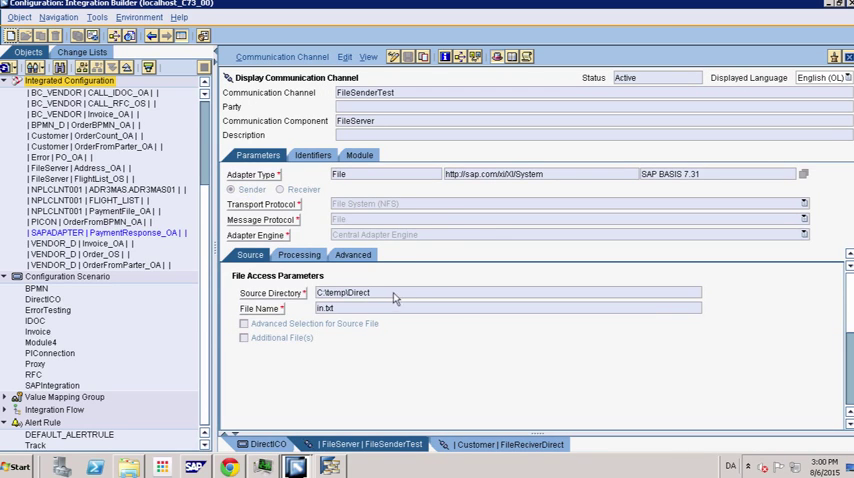
mouse_move(402, 297)
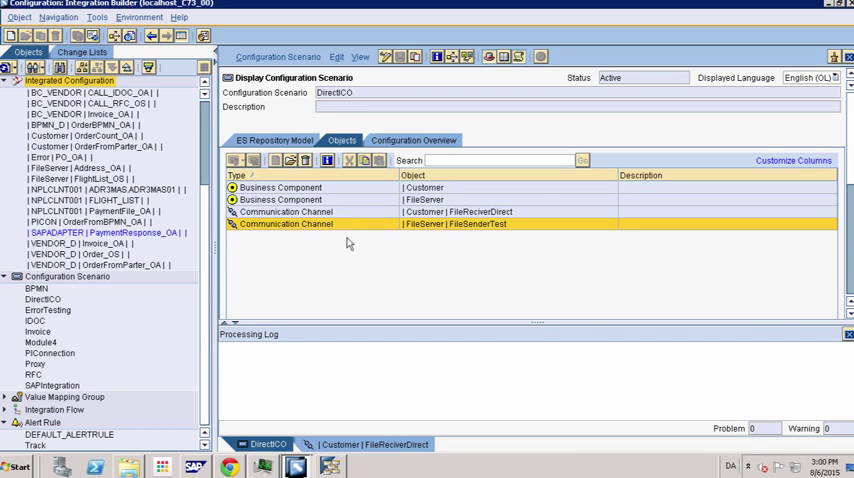
Inspect the FileSenderTest sender channel's Source and Processing settings, then close it
double_click(470, 224)
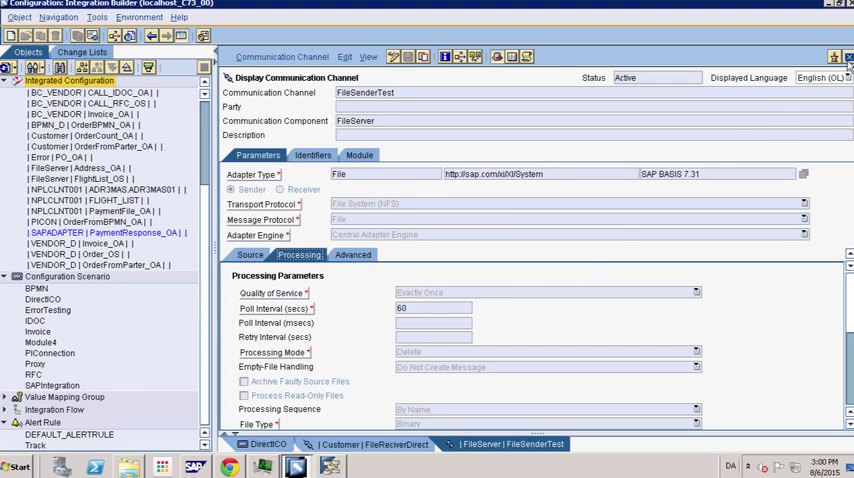
left_click(265, 447)
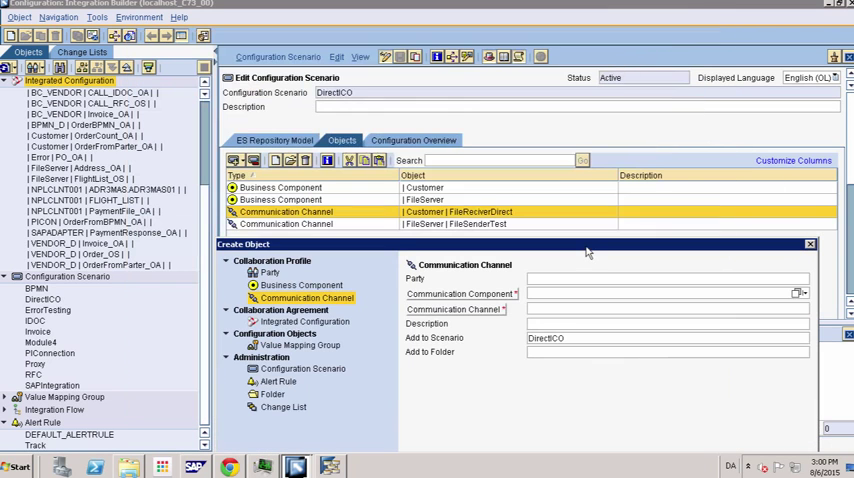
mouse_move(456, 237)
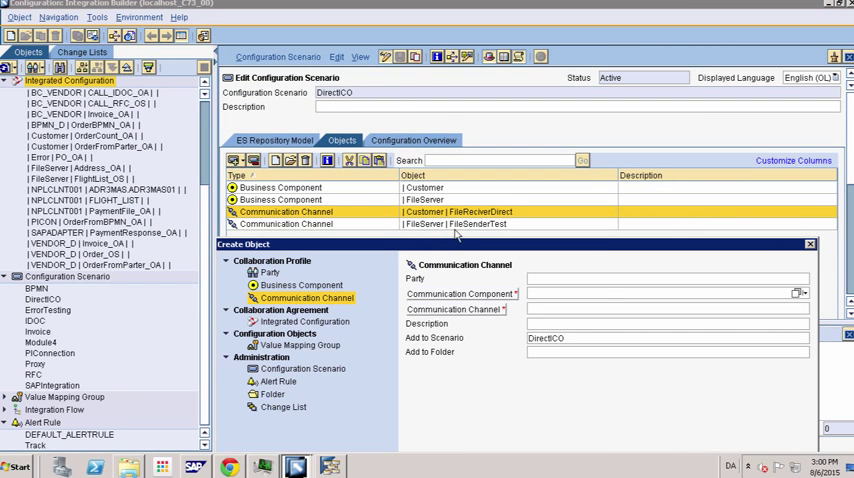
mouse_move(800, 293)
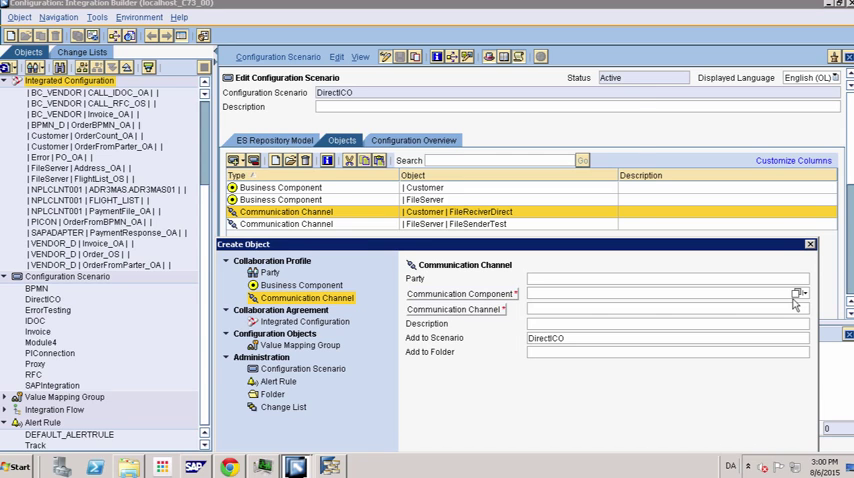
left_click(799, 291)
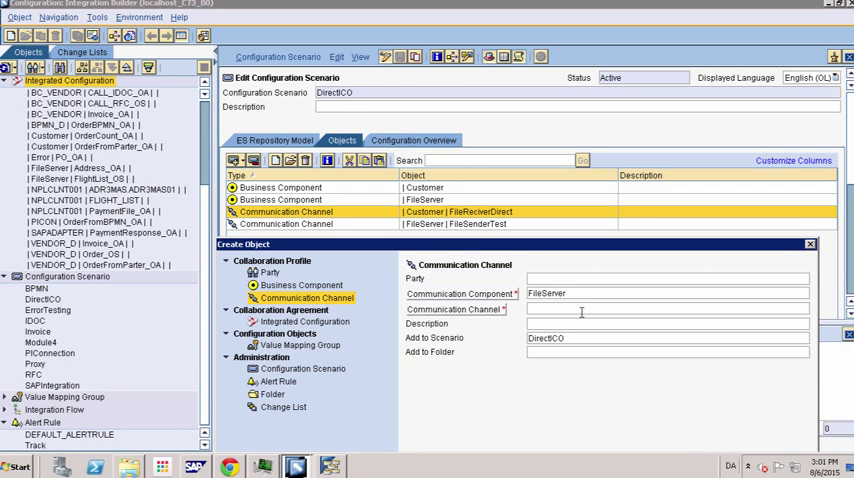
type("DummyTest")
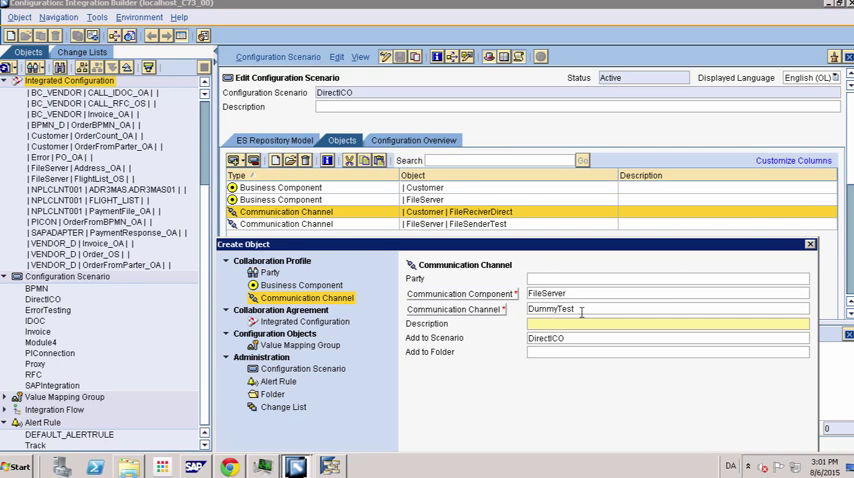
type("http://figaf.com/d")
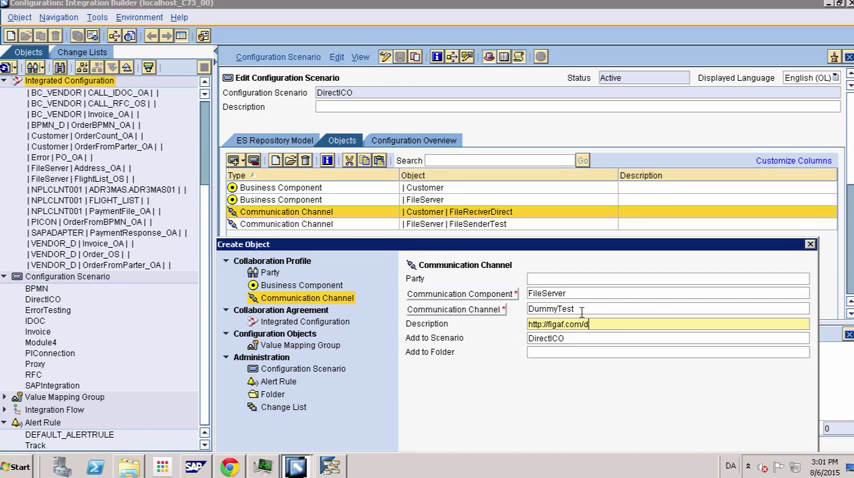
type("irect")
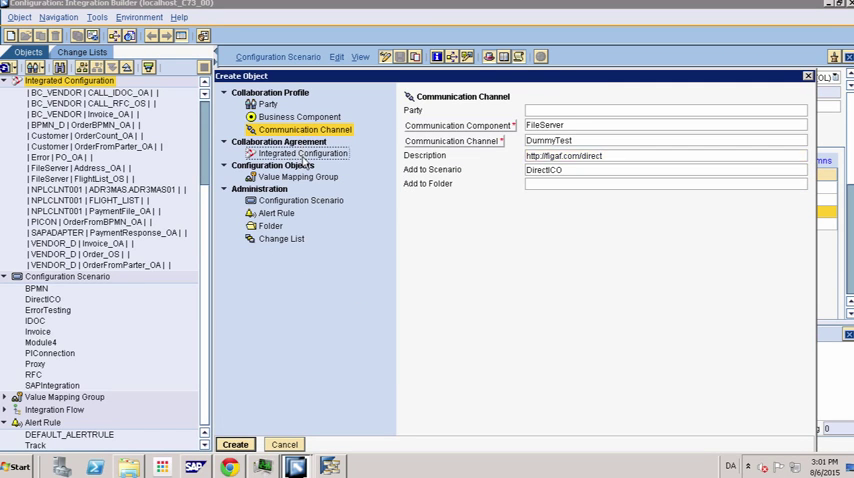
Start an integrated configuration with FileServer as the sender component
left_click(309, 153)
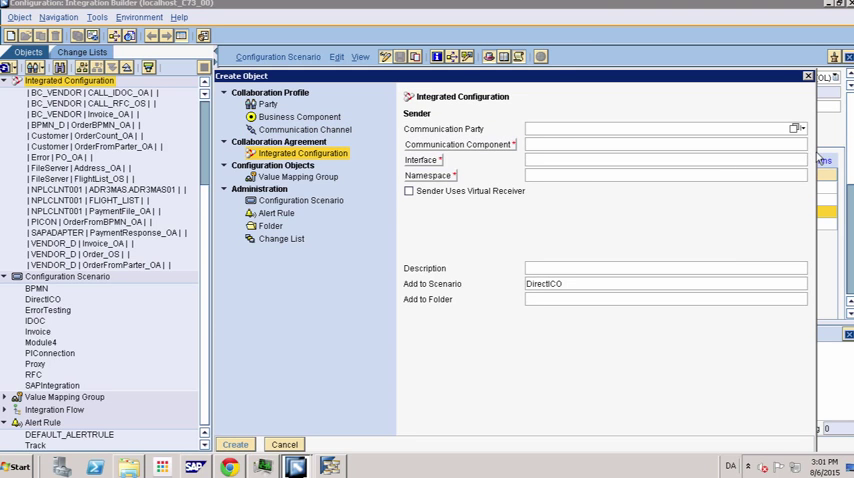
left_click(798, 144)
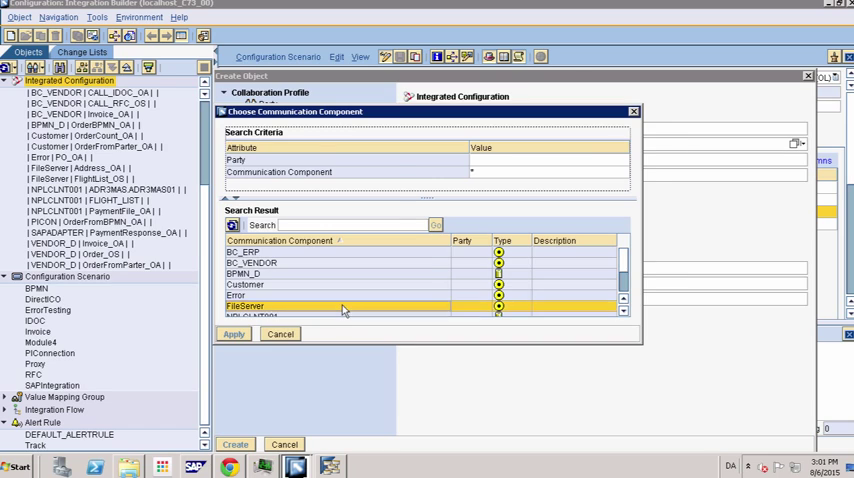
left_click(233, 334)
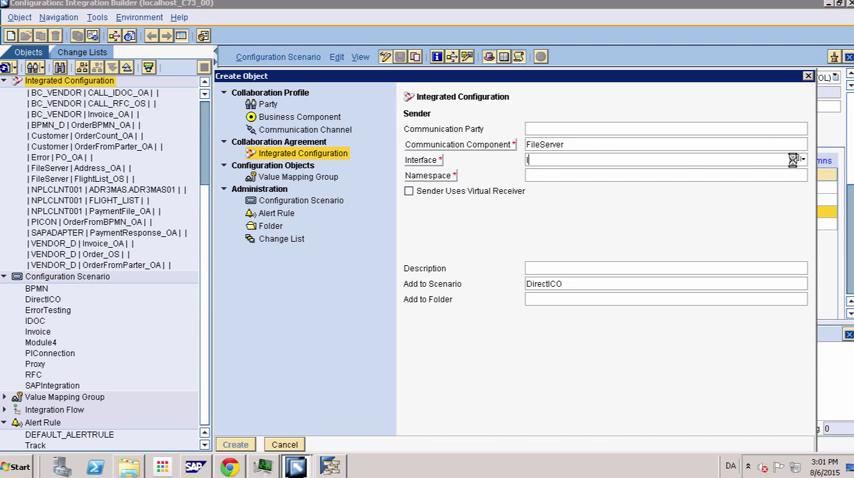
left_click(795, 160)
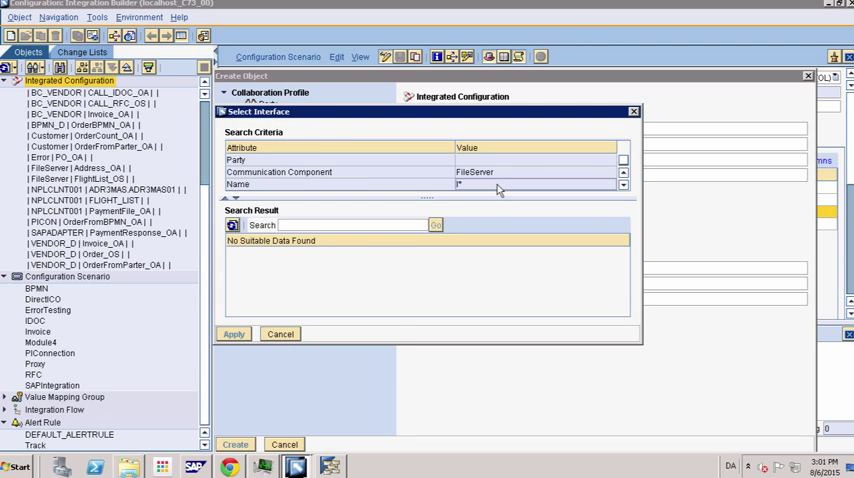
left_click(280, 334)
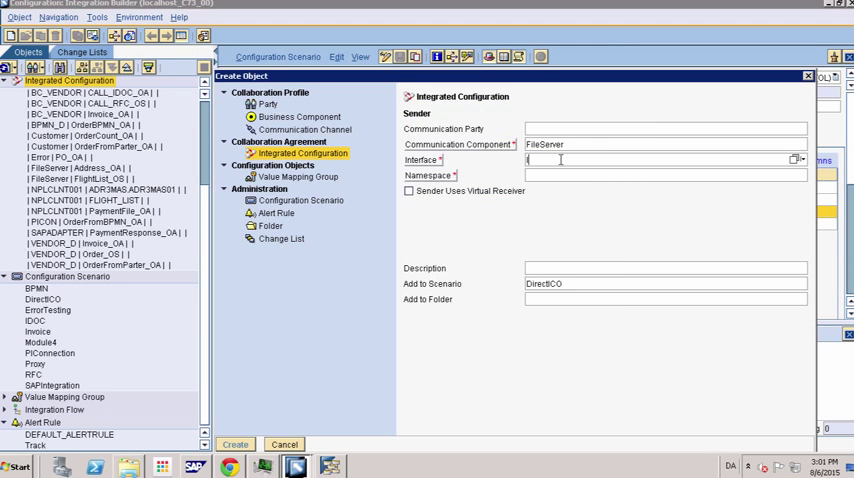
type("DirectDummy")
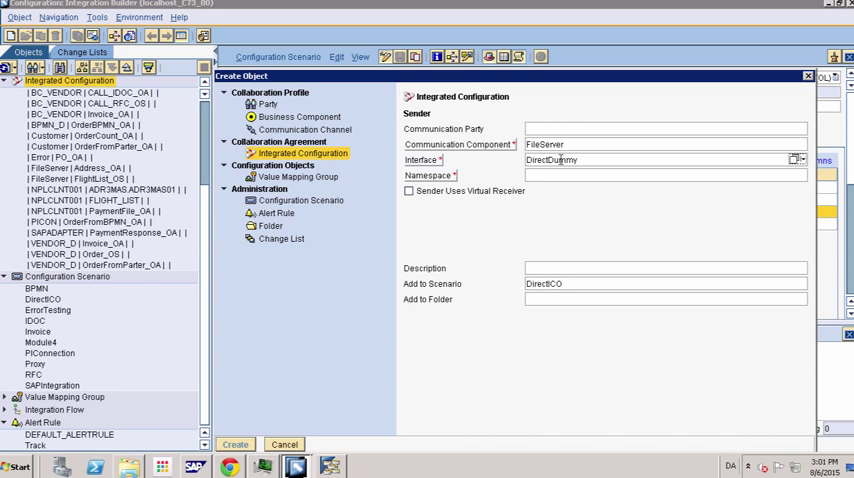
type("http")
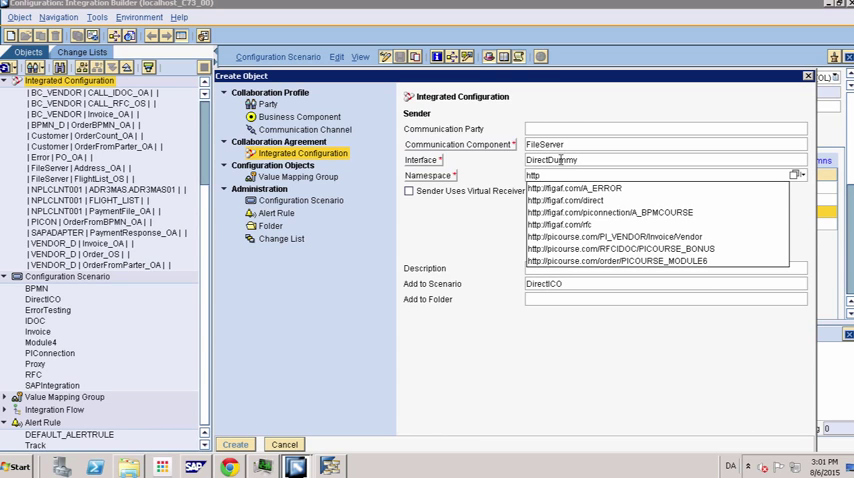
left_click(558, 200)
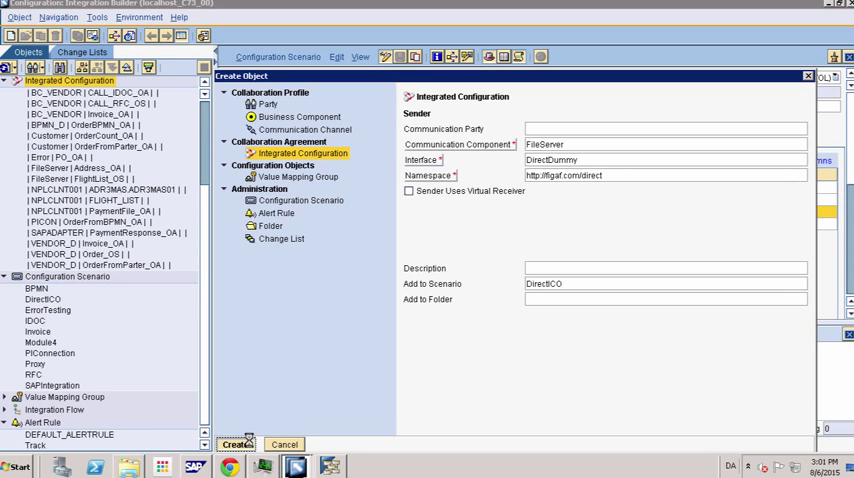
left_click(244, 446)
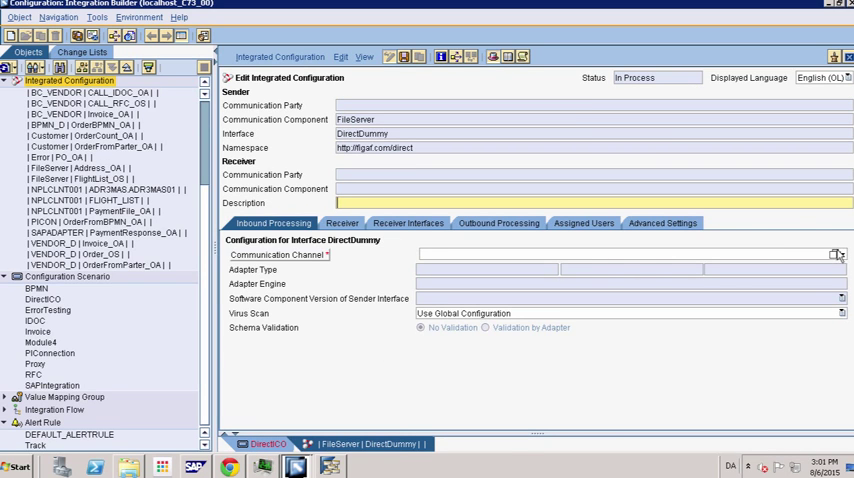
Set FileSenderTest as sender channel and Customer as the receiver component
left_click(838, 253)
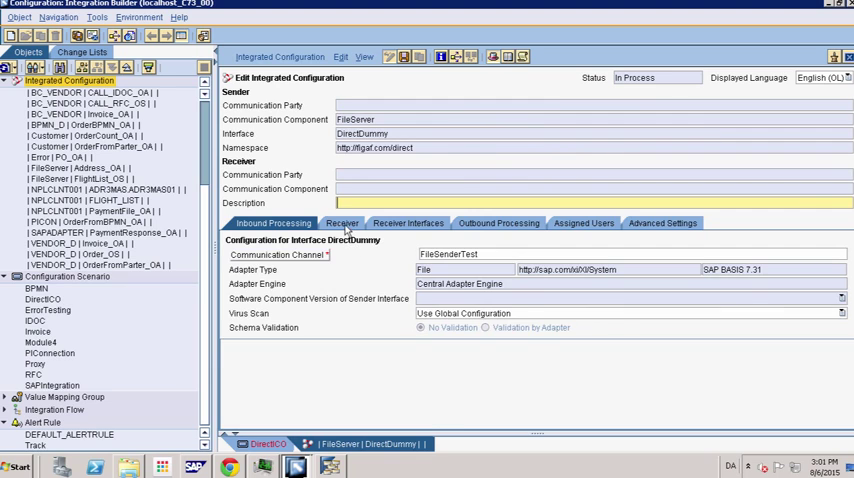
left_click(341, 222)
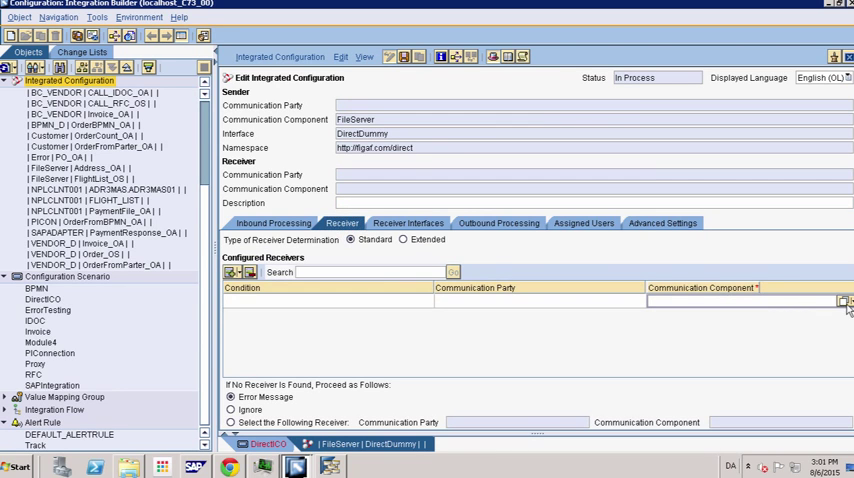
left_click(845, 300)
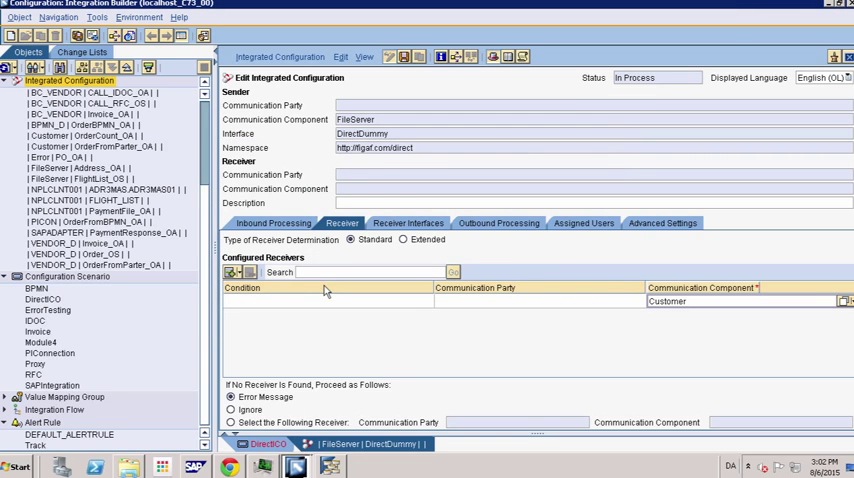
left_click(408, 223)
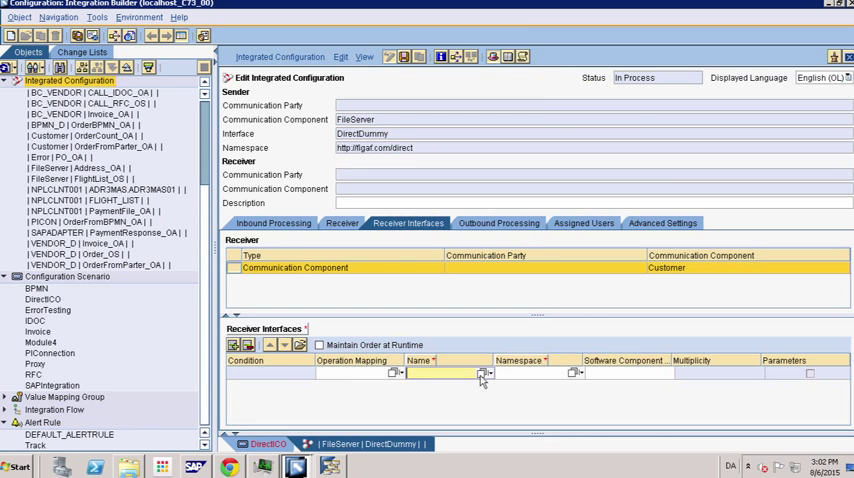
Enter the receiver interface name and assign the FileReciverDirect receiver channel
left_click(484, 370)
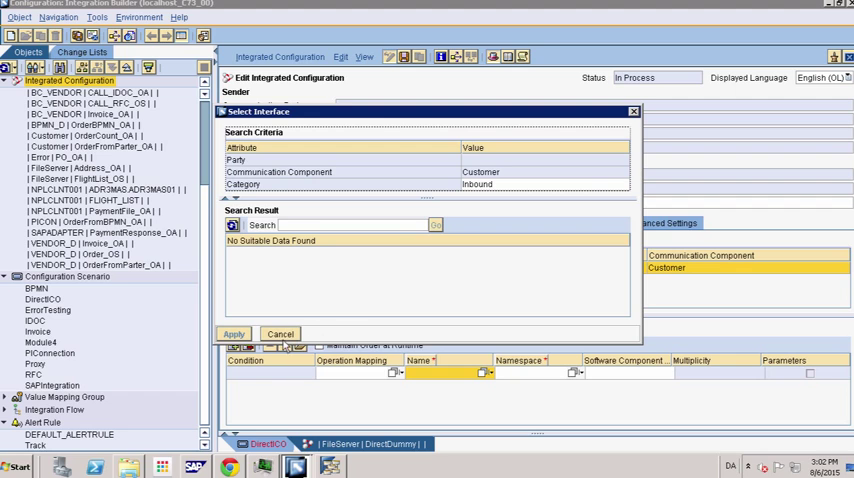
left_click(280, 334)
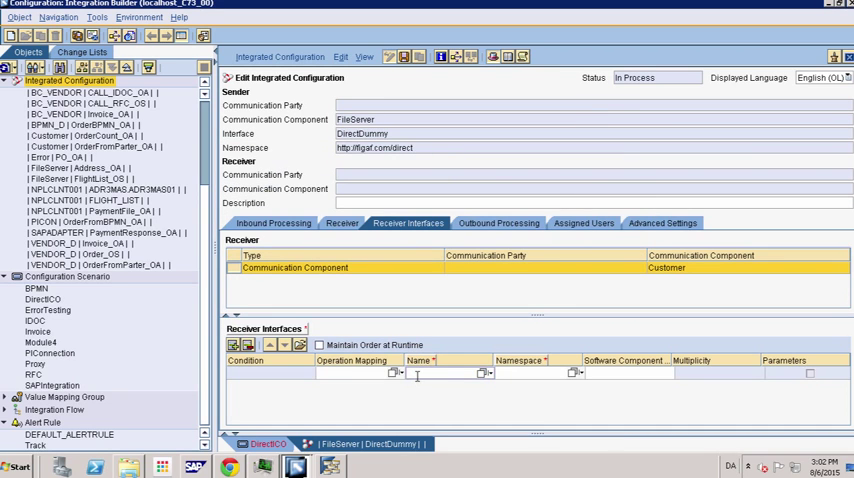
left_click(440, 376)
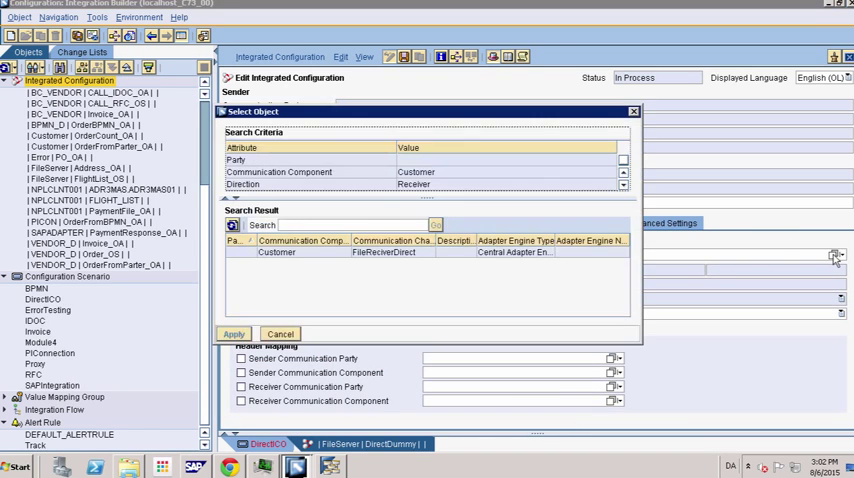
left_click(233, 333)
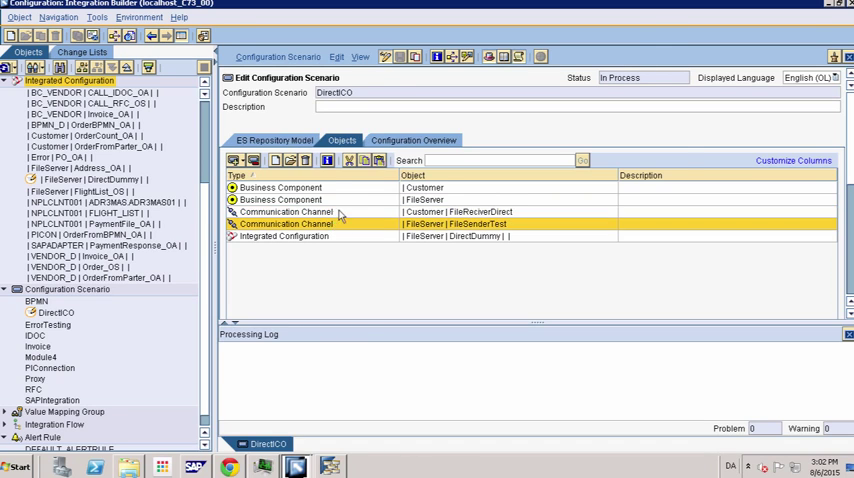
Set FileSenderTest processing mode to Set to Read-Only and activate the change list
double_click(455, 224)
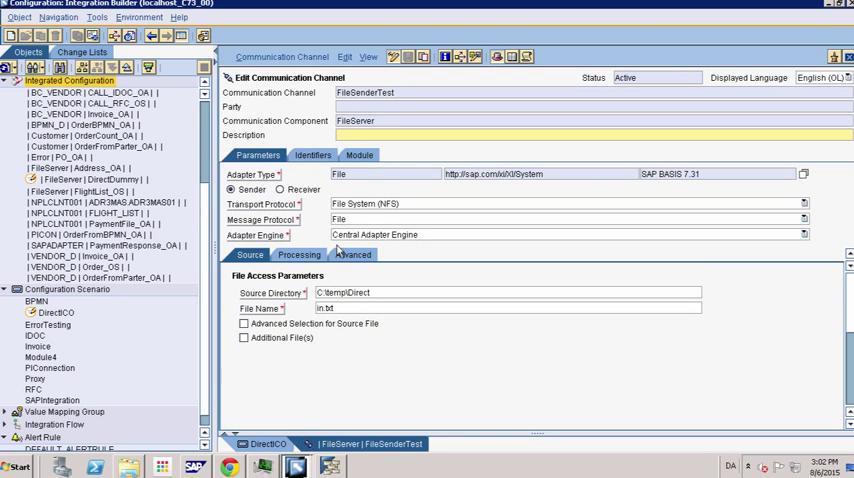
left_click(299, 254)
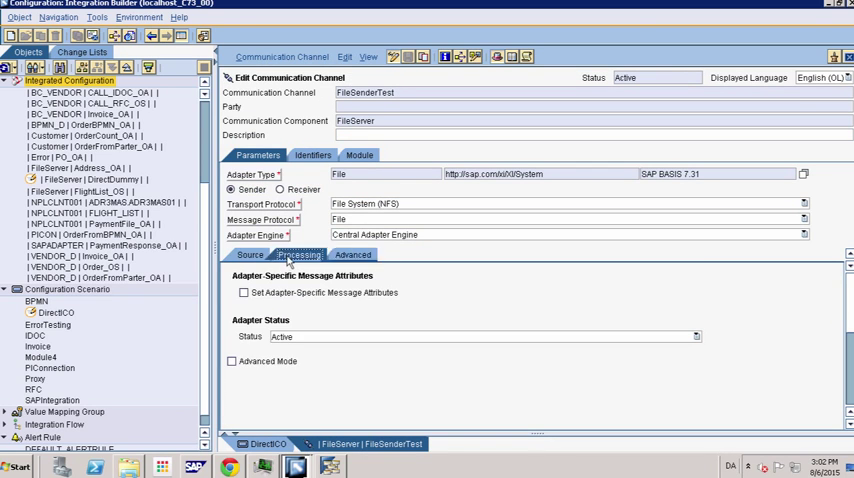
left_click(250, 258)
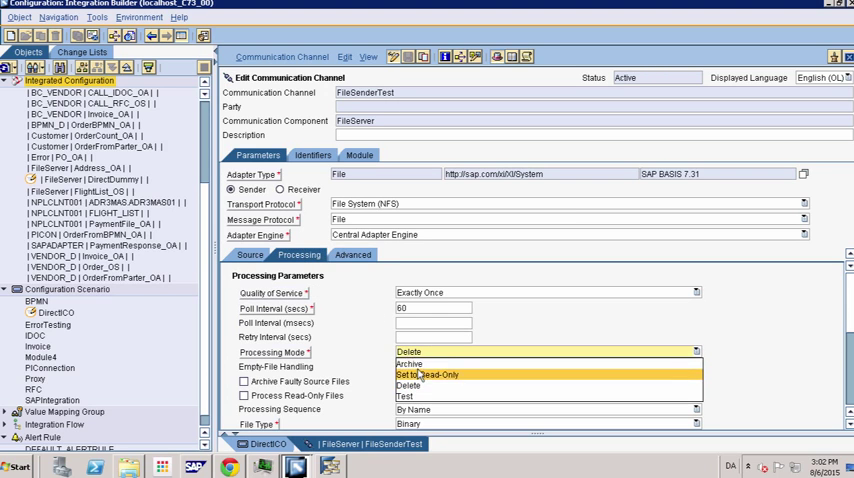
left_click(405, 409)
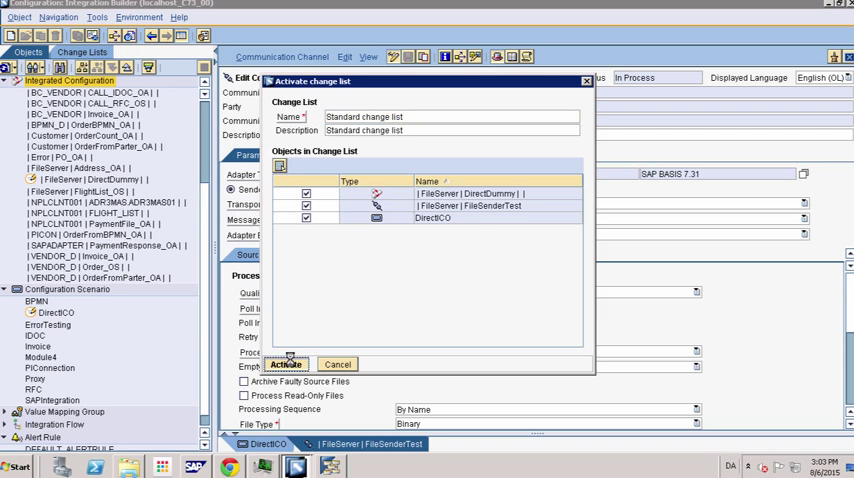
left_click(304, 364)
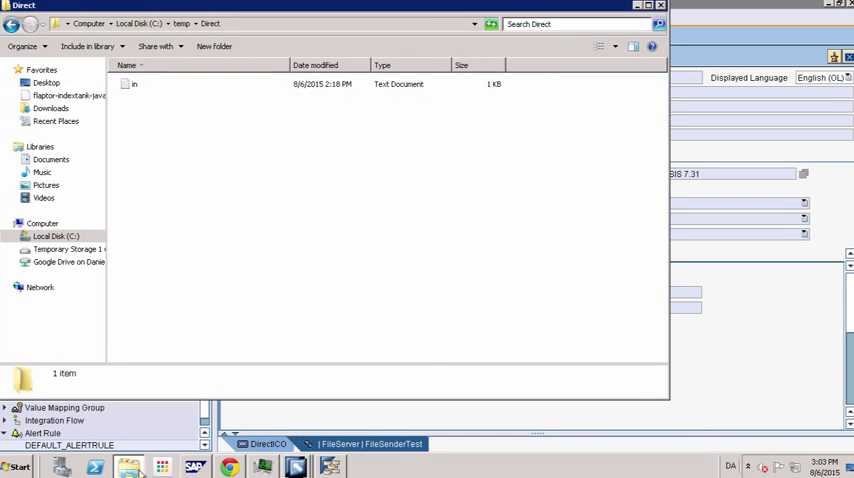
mouse_move(168, 204)
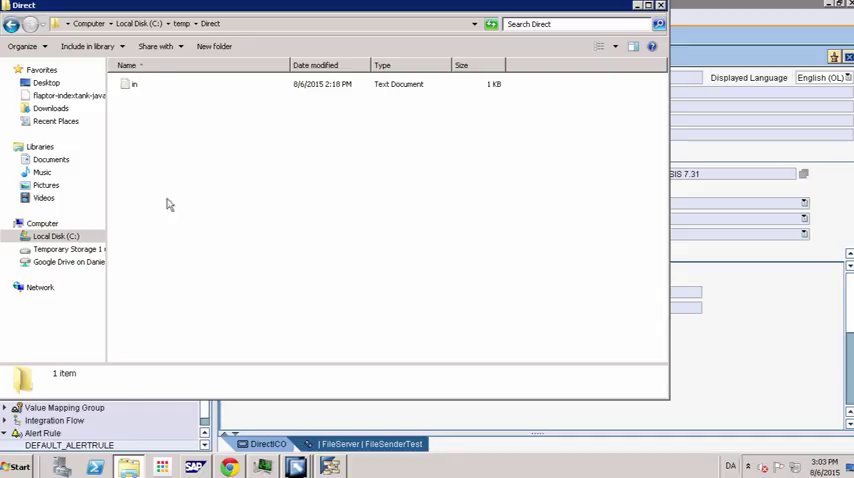
mouse_move(190, 116)
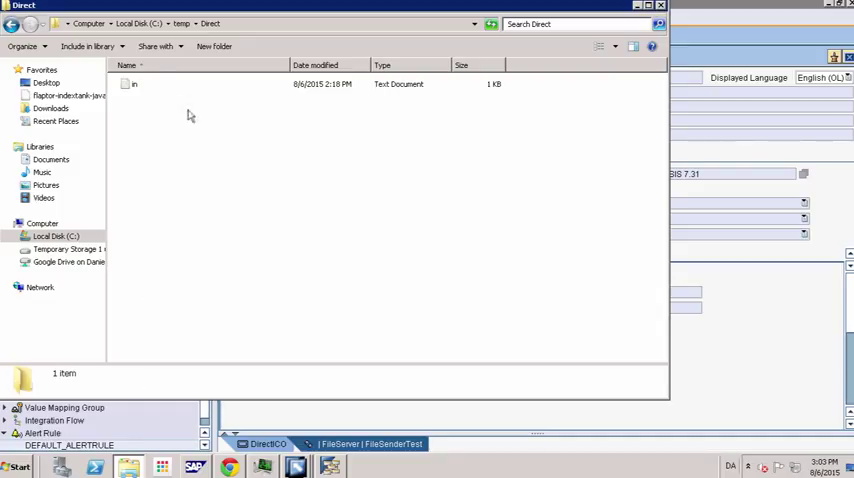
mouse_move(143, 120)
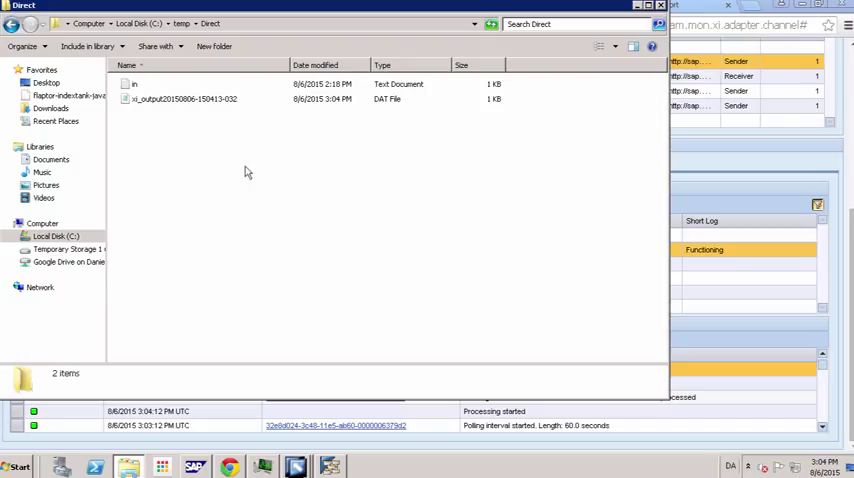
mouse_move(164, 112)
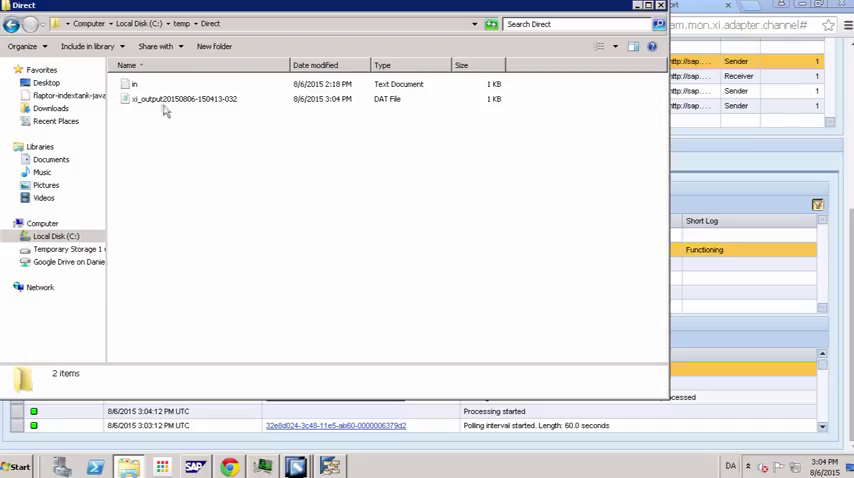
mouse_move(164, 115)
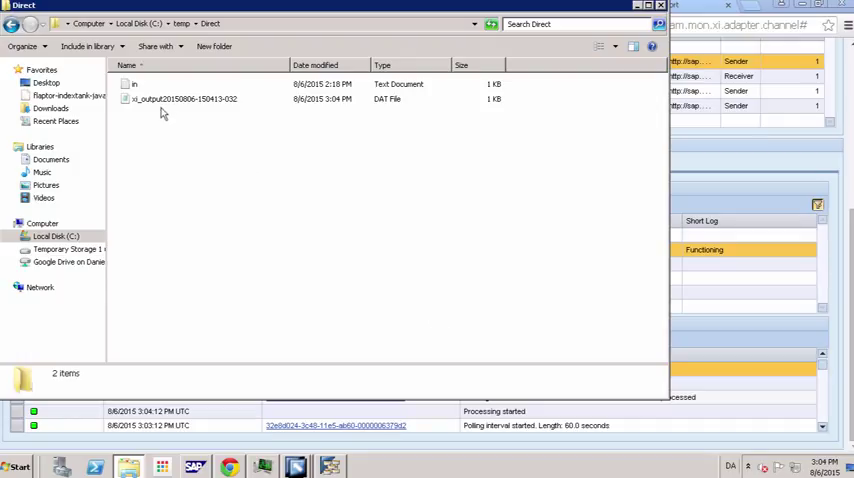
Select the first xi_output DAT file in C:\temp\Direct to check its details
left_click(185, 99)
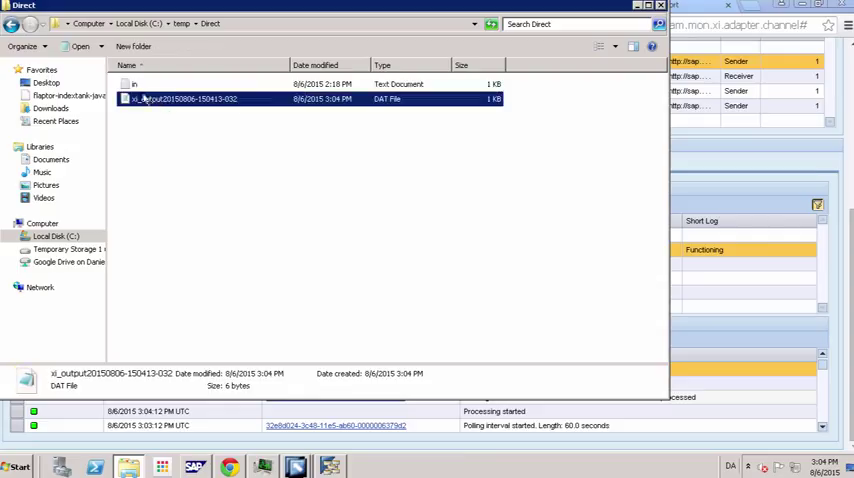
mouse_move(126, 83)
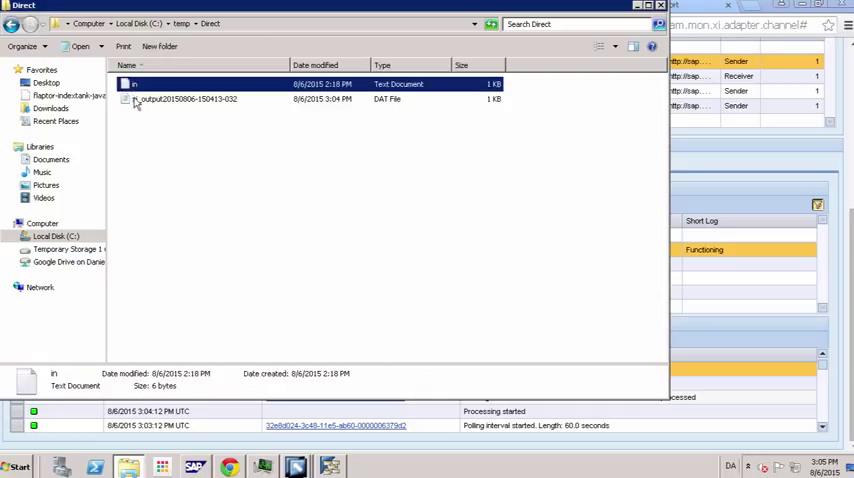
mouse_move(133, 106)
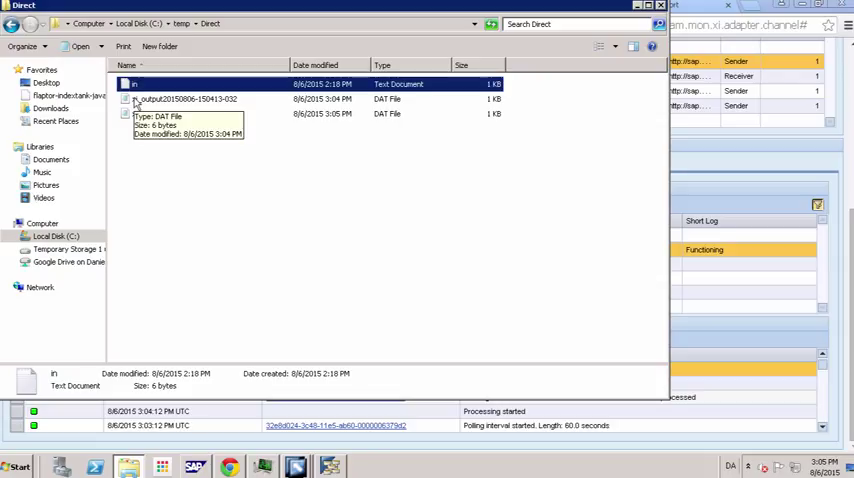
mouse_move(263, 157)
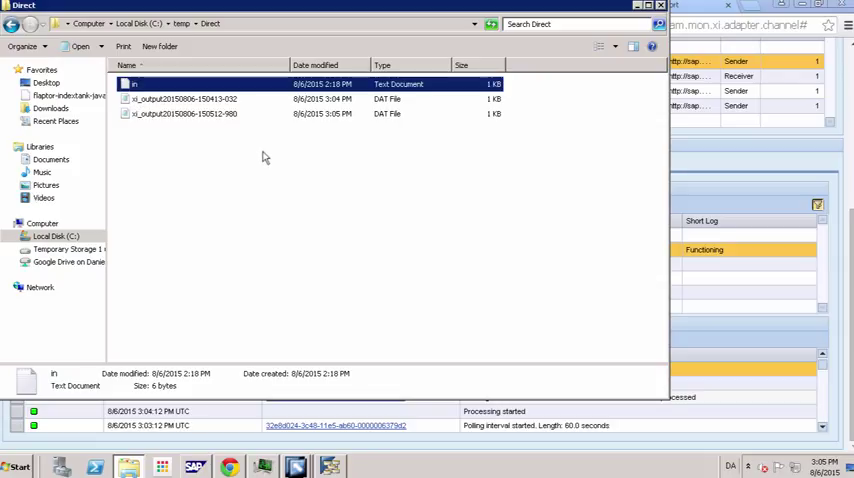
mouse_move(286, 268)
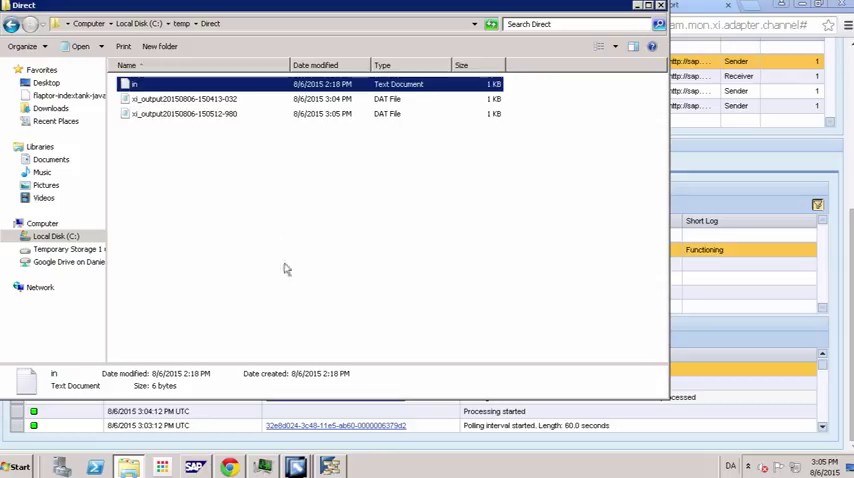